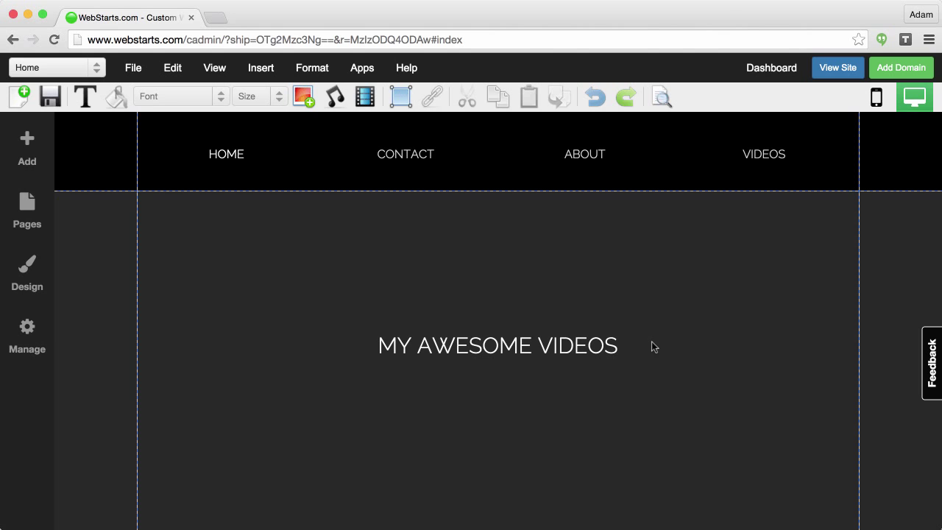
mouse_move(839, 68)
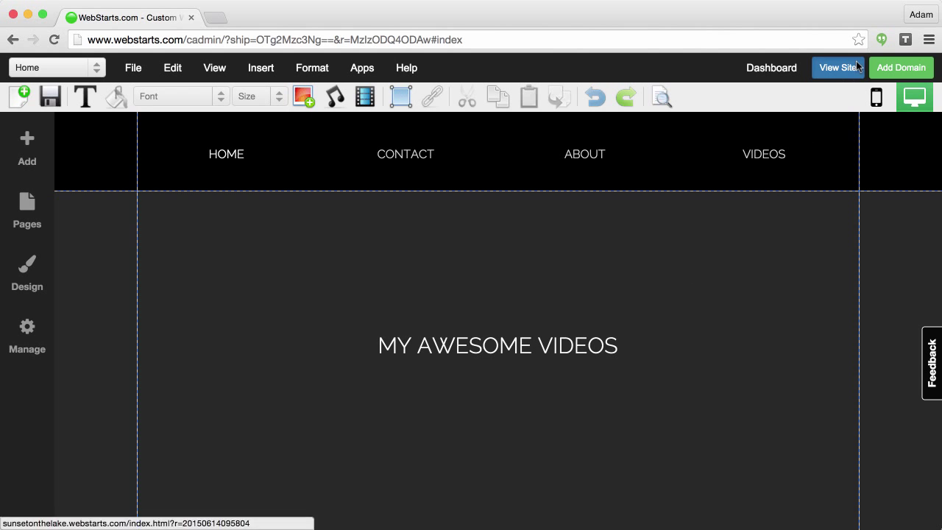
Step: View the live site in a new tab and navigate via About to the Videos trailer grid
click(836, 68)
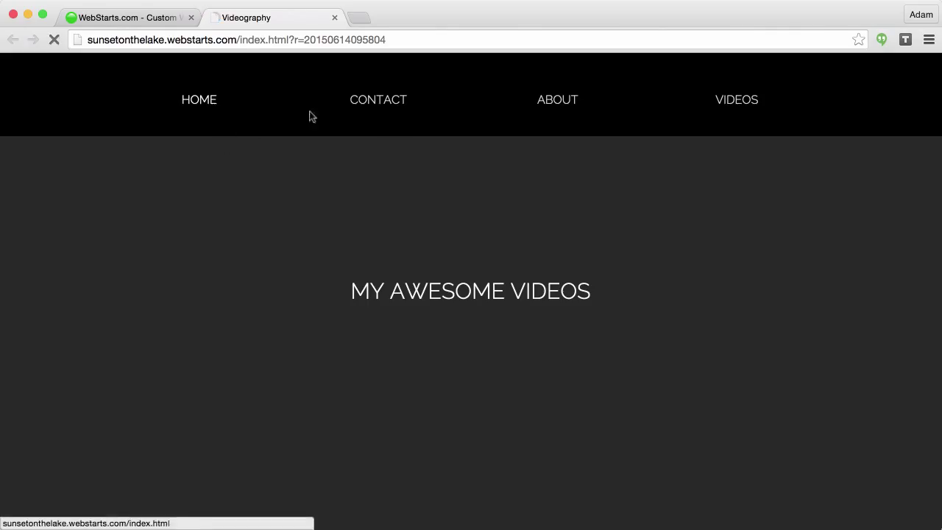
click(556, 100)
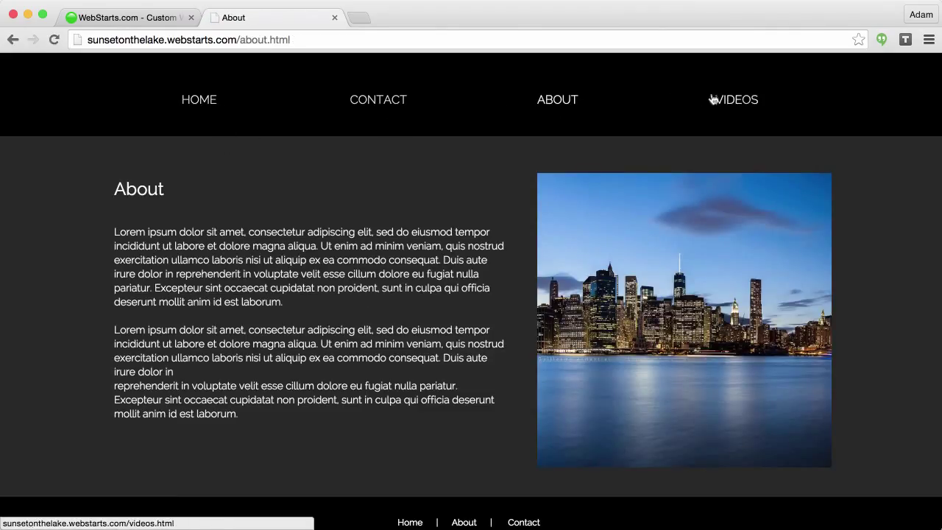
click(736, 100)
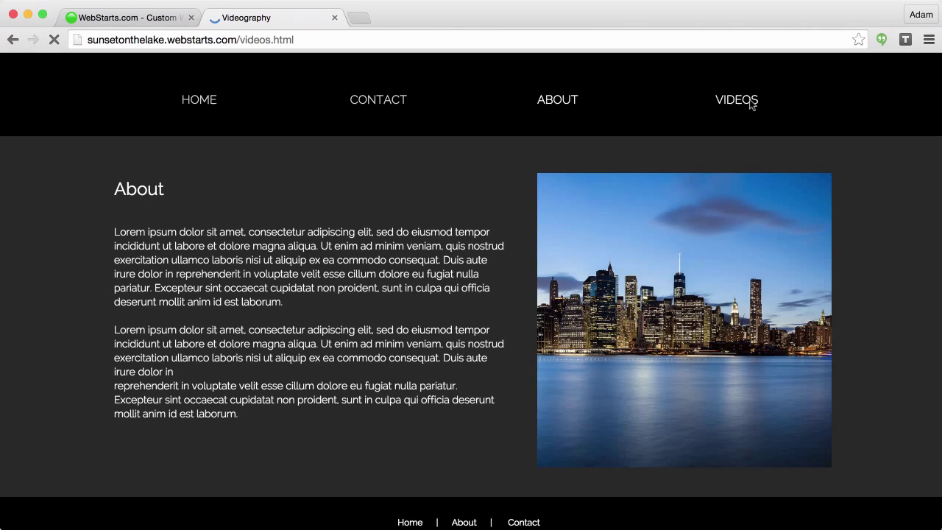
click(736, 100)
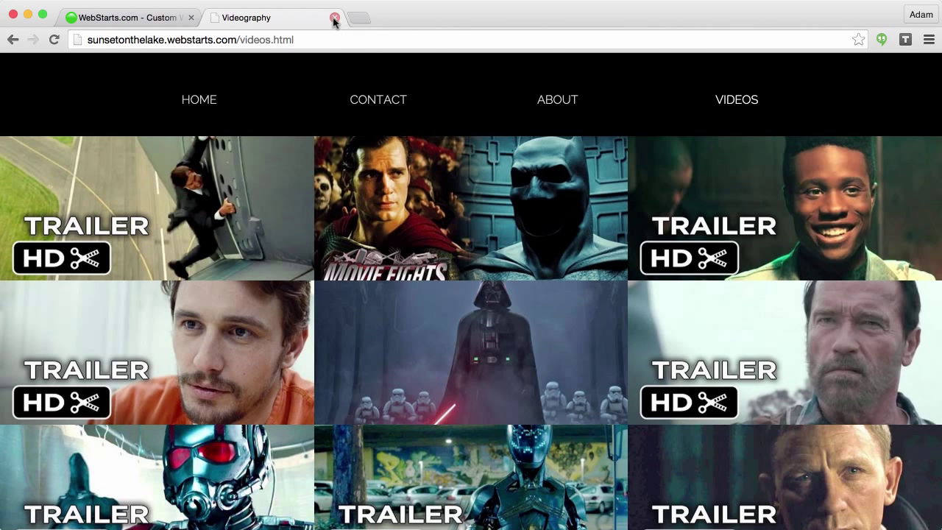
Step: Close the preview, then add the Membership feature from the editor's Add list
click(332, 17)
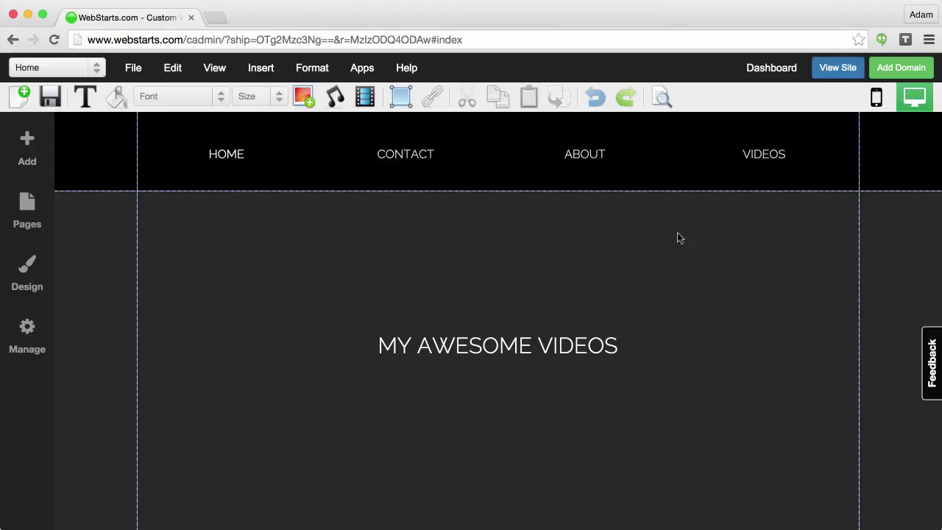
mouse_move(26, 138)
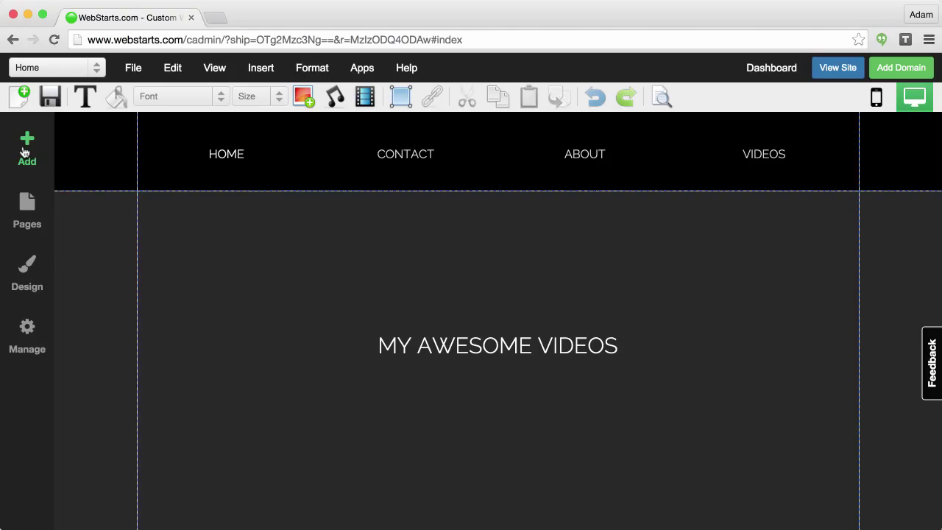
click(27, 148)
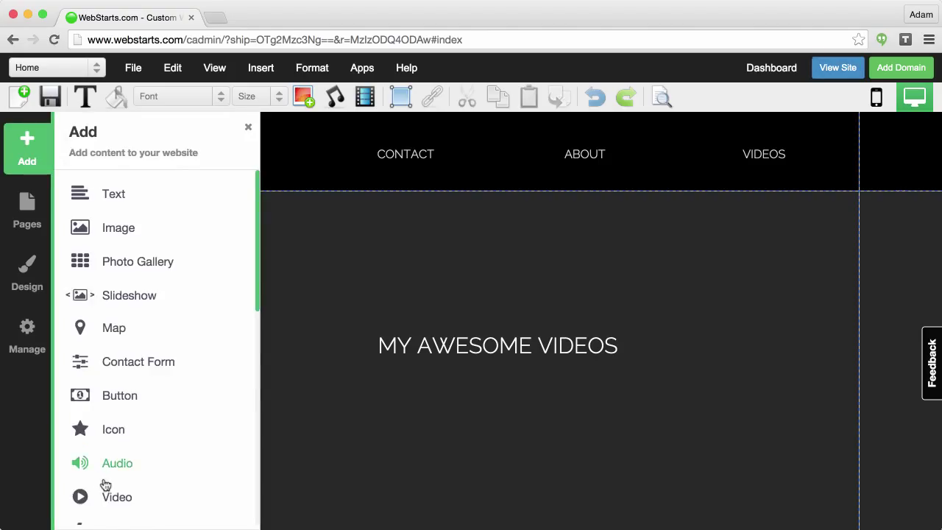
scroll(down, 3)
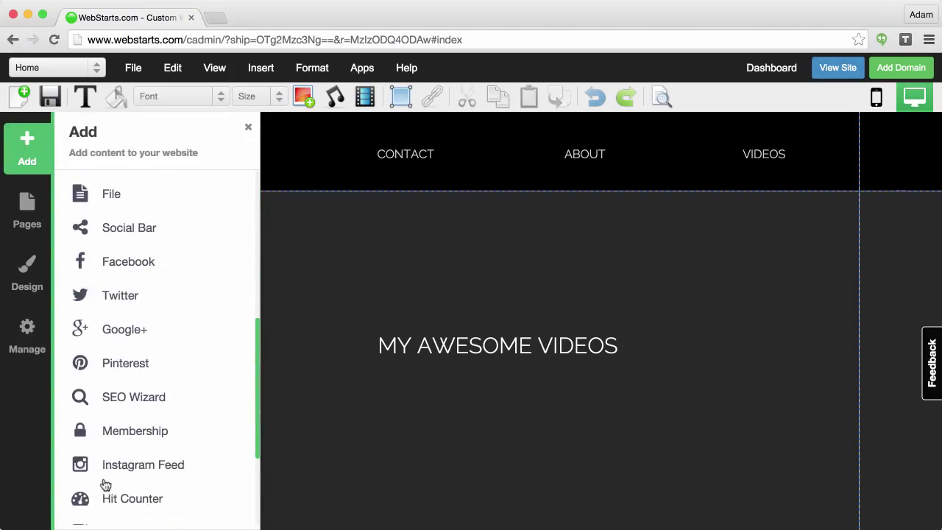
click(135, 429)
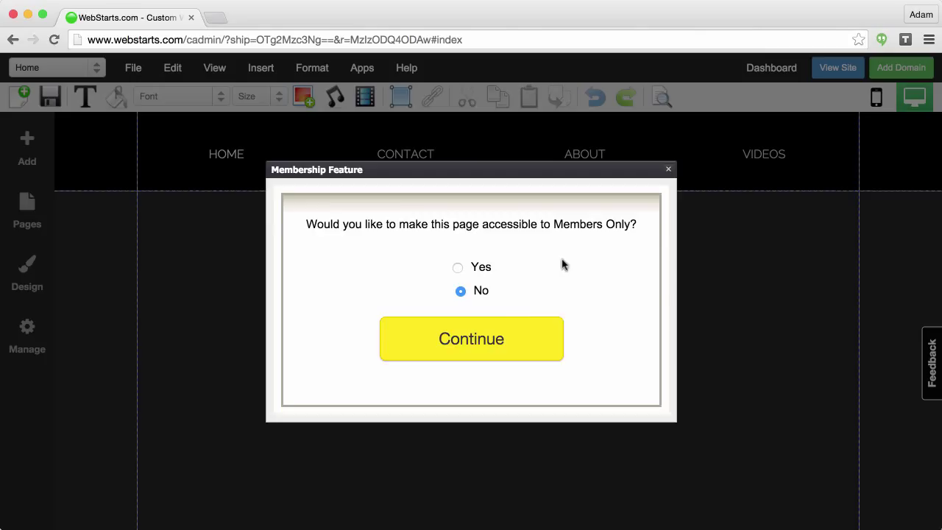
Step: Keep this page public, set Videos as Members Home Page, and approve new members automatically
click(471, 339)
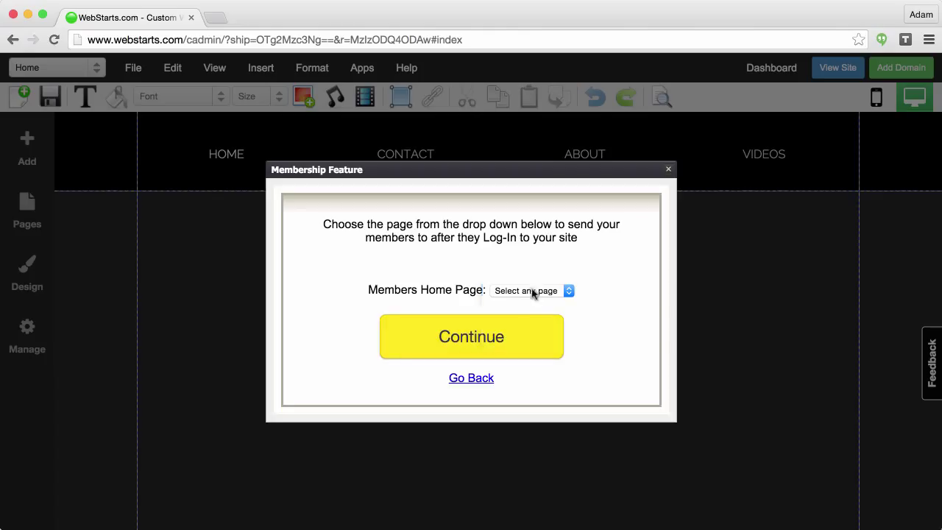
click(529, 289)
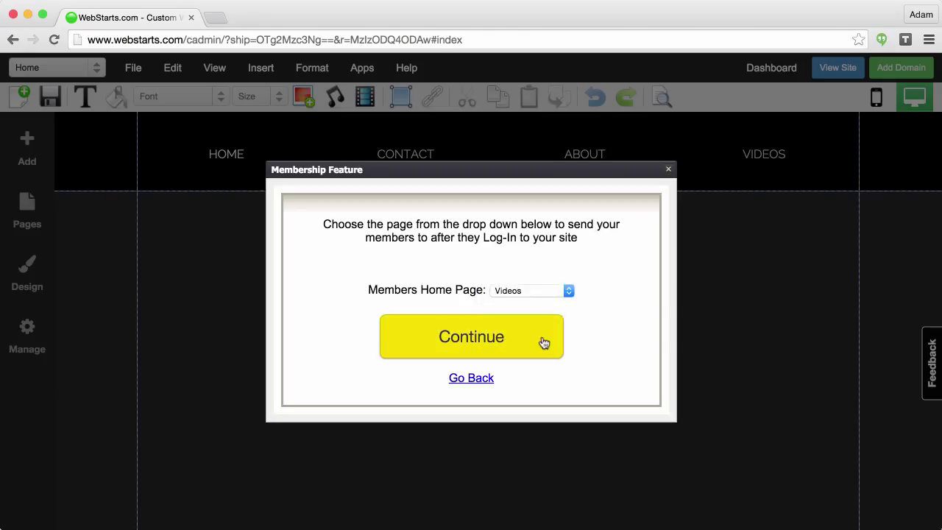
click(471, 336)
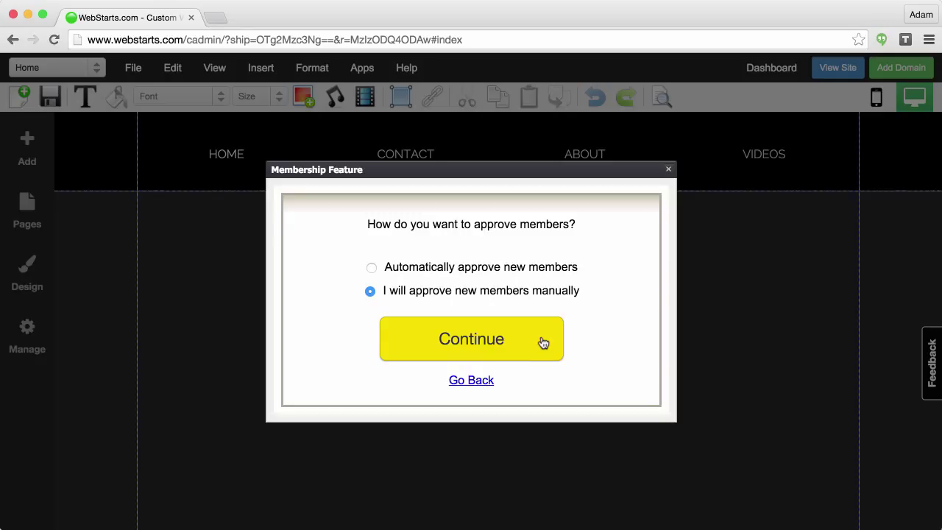
mouse_move(477, 342)
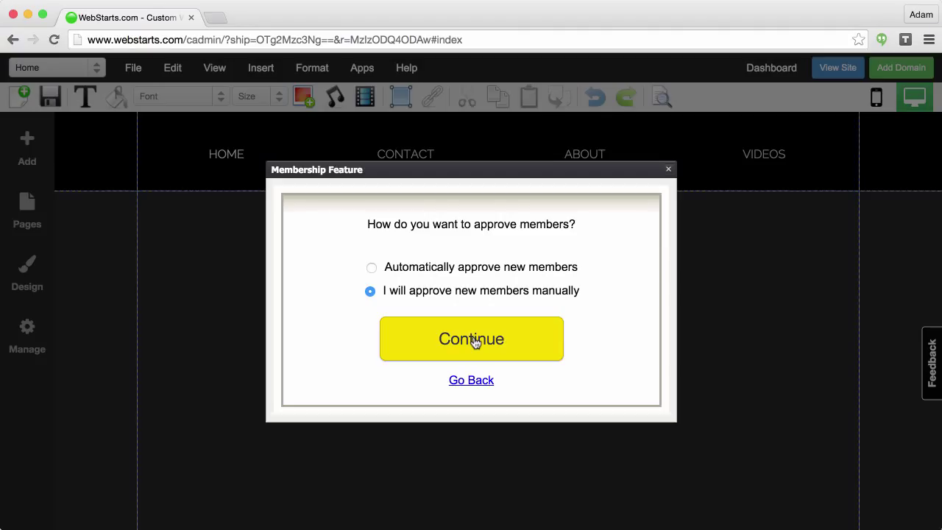
mouse_move(412, 300)
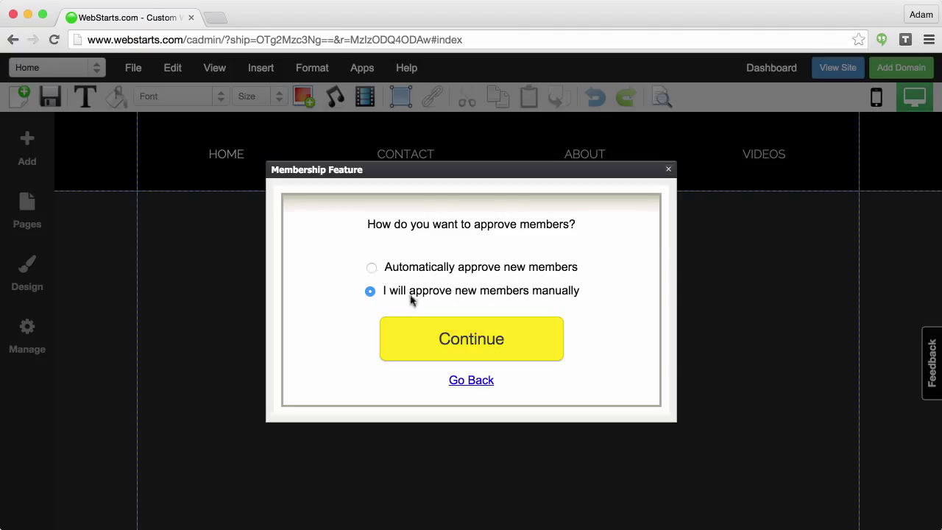
click(371, 267)
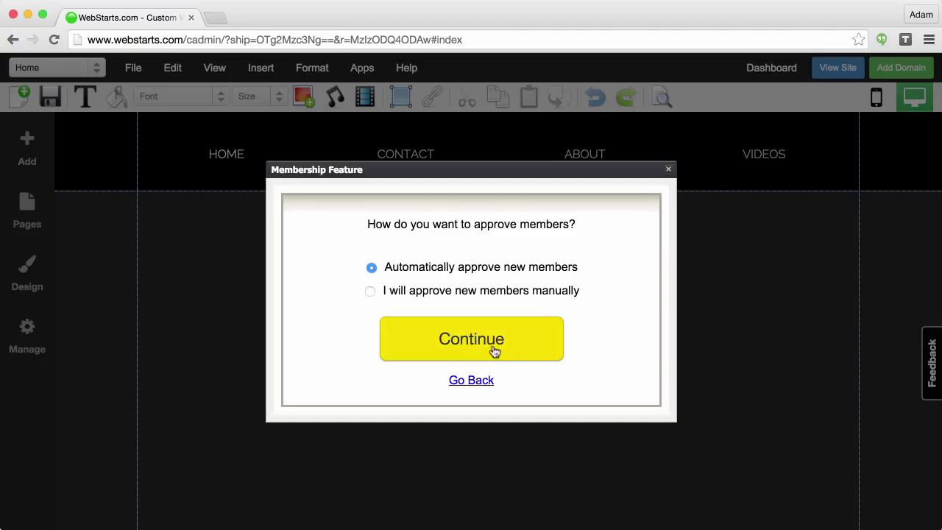
click(471, 338)
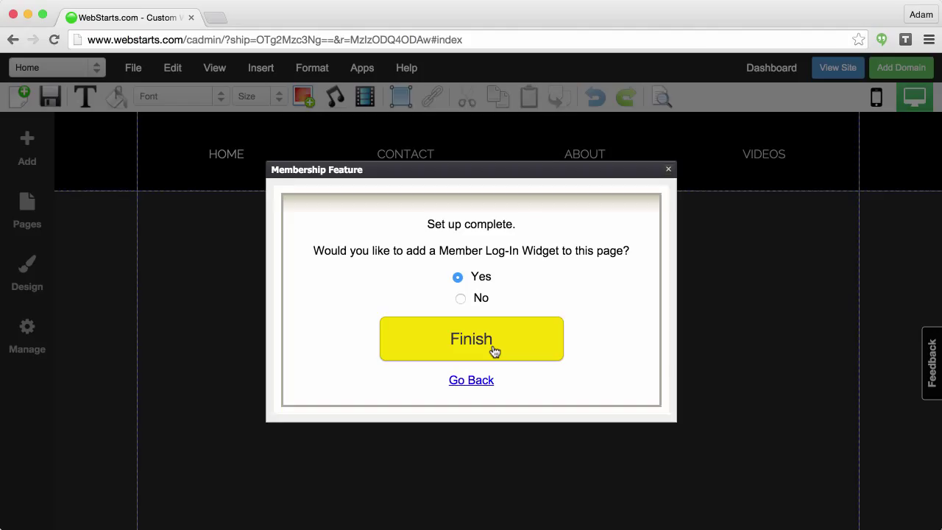
Step: Finish setup with the log-in widget and drop Sign Up | Log In into the header under the menu
click(471, 338)
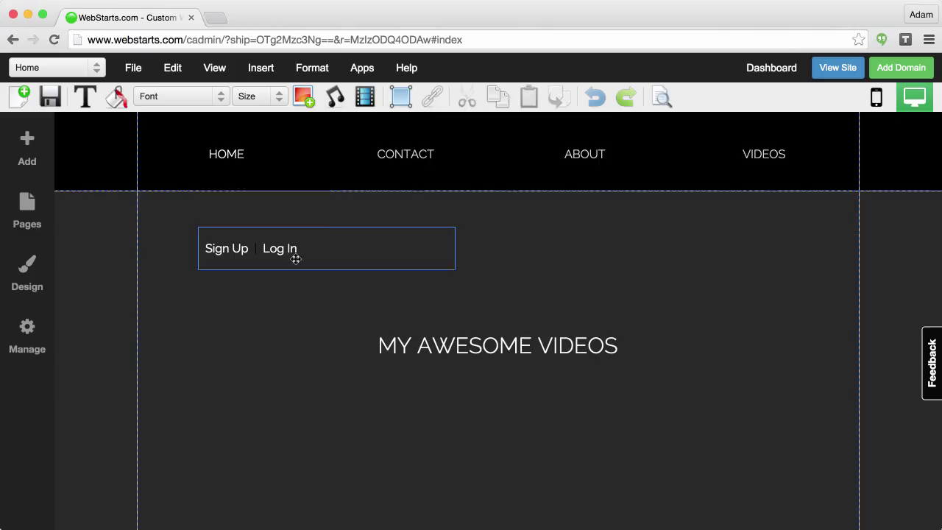
click(115, 97)
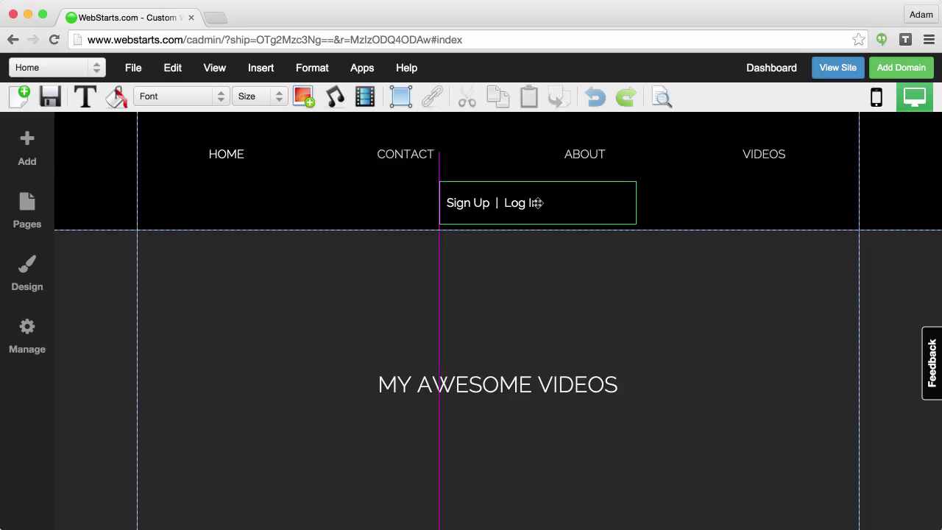
click(537, 203)
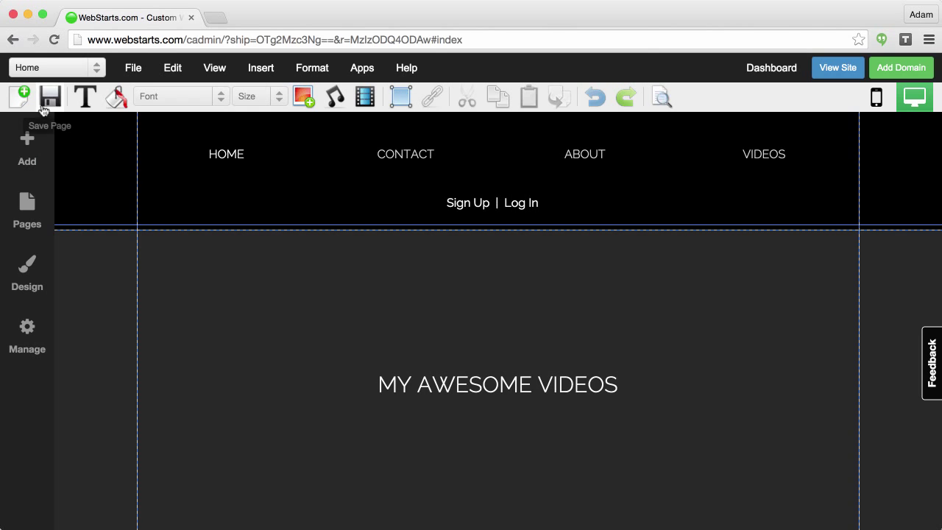
Step: Save the page with the new widget and check the live site briefly
click(50, 97)
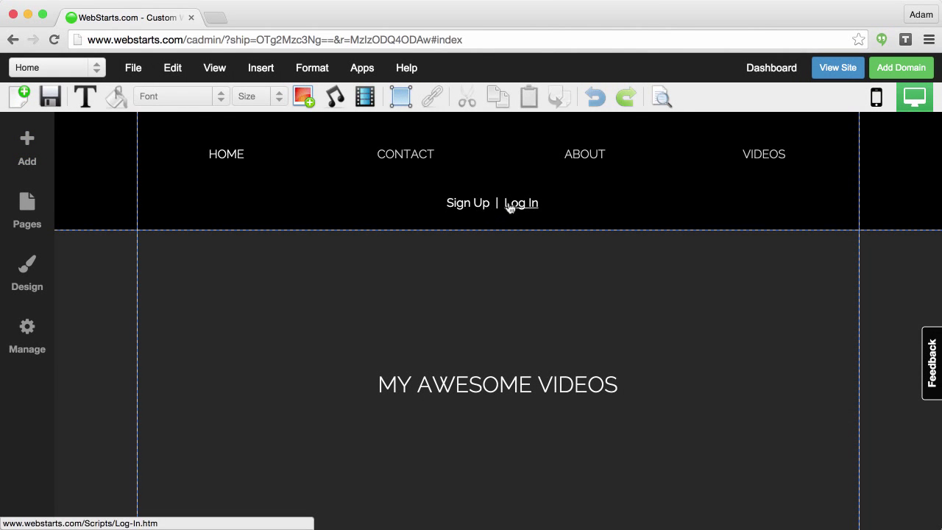
mouse_move(468, 203)
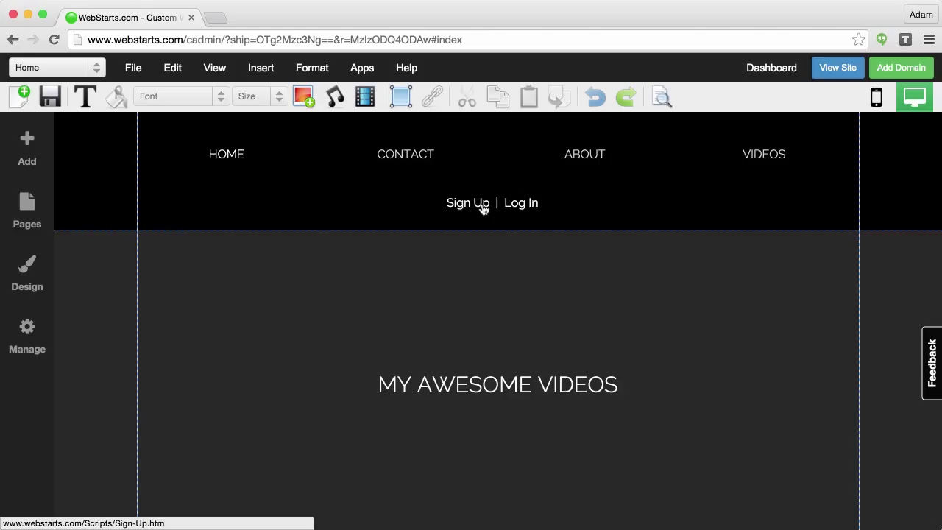
mouse_move(150, 97)
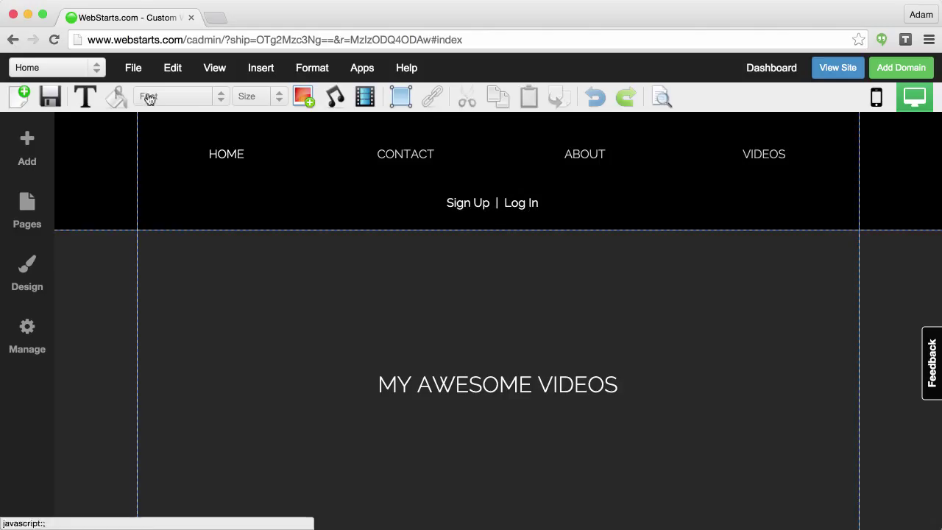
mouse_move(765, 171)
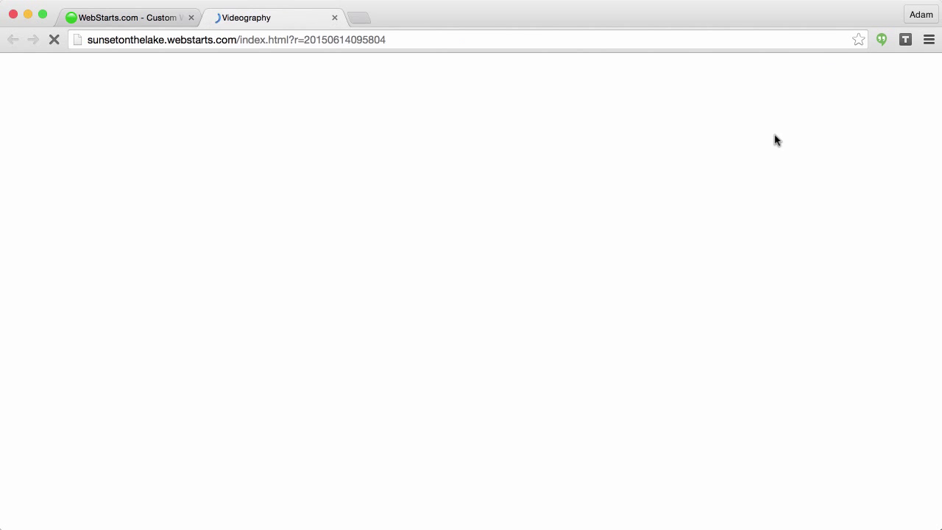
click(736, 100)
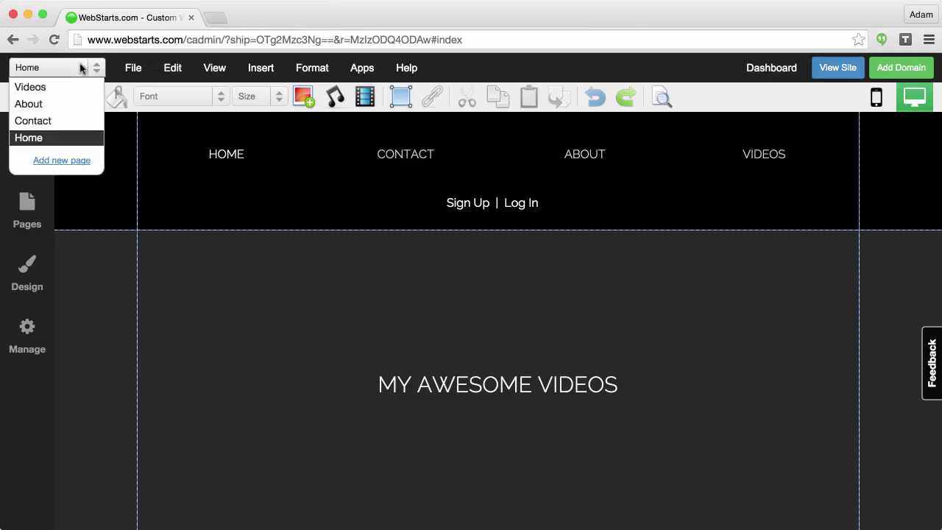
Step: Switch the editor to the Videos page, bringing up its members-only prompt
click(30, 87)
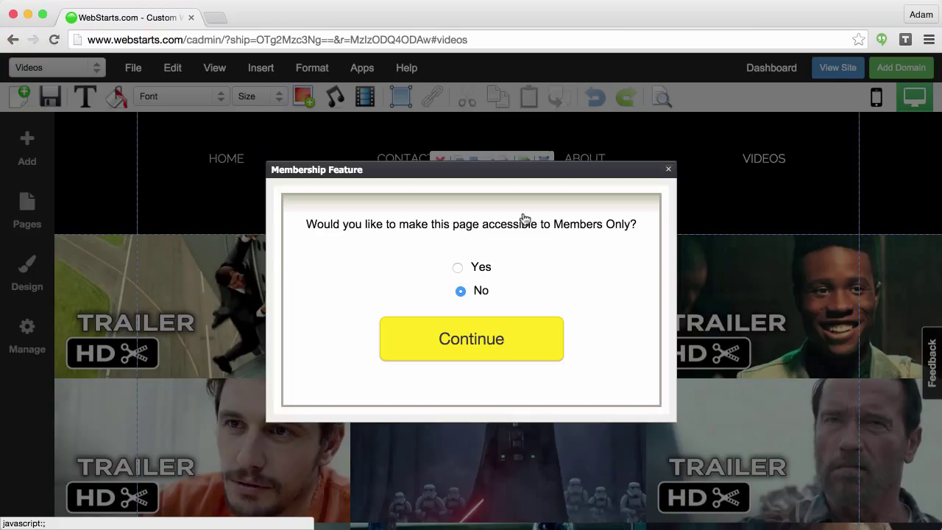
mouse_move(464, 259)
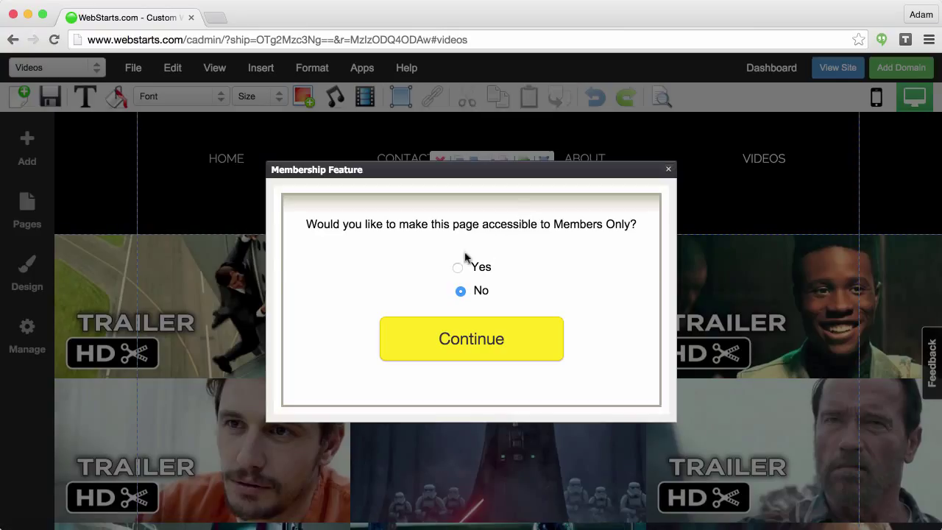
mouse_move(434, 262)
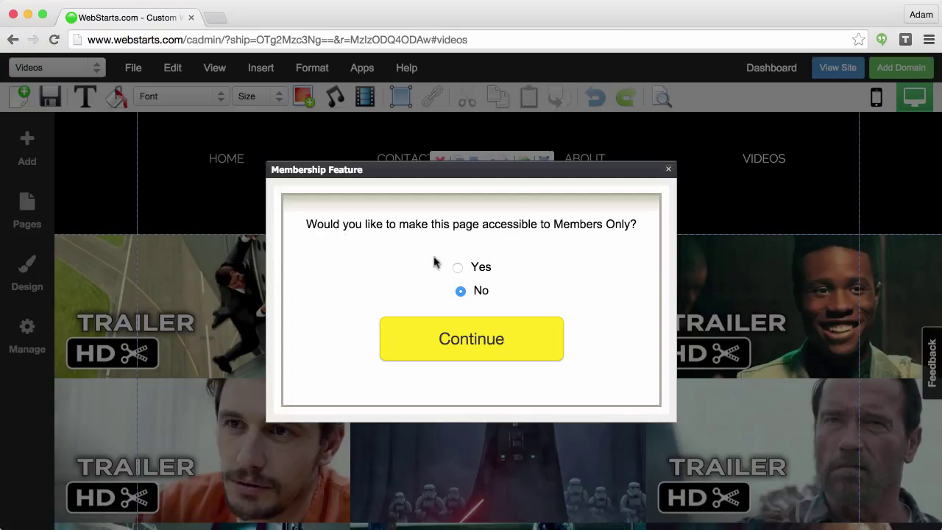
mouse_move(512, 234)
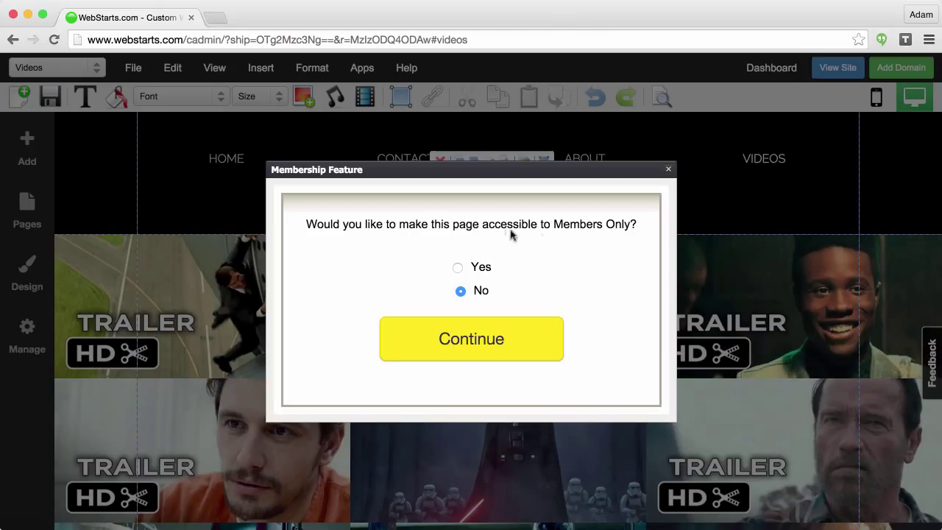
mouse_move(462, 271)
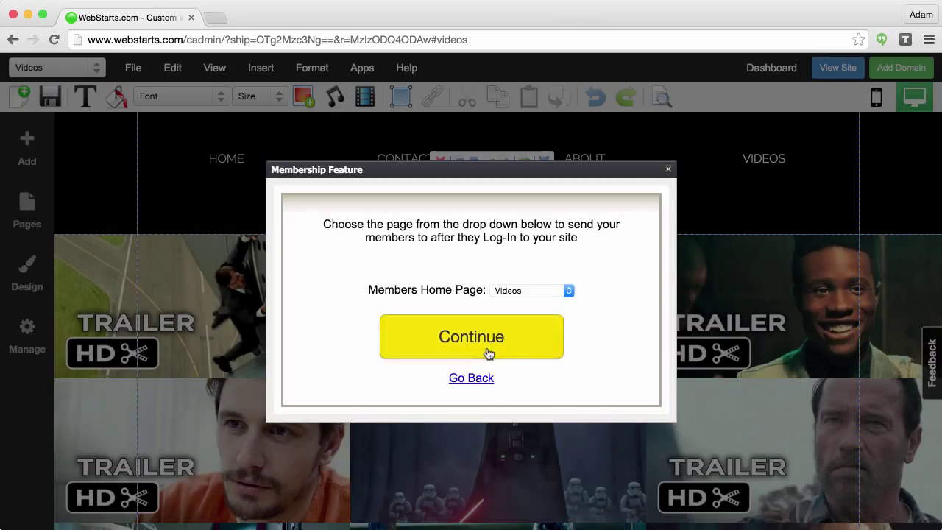
mouse_move(512, 331)
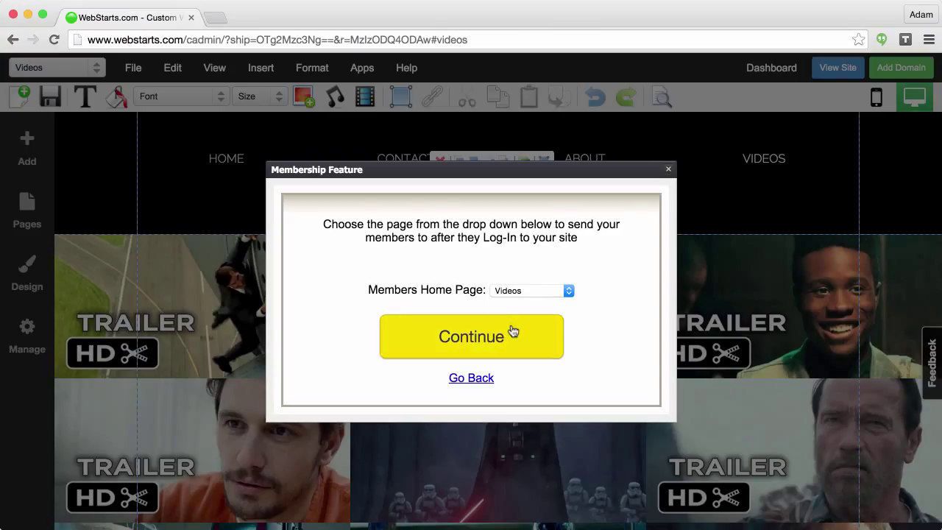
Step: Make Videos members-only and the landing page, adding the log-in widget but declining a second one
click(470, 336)
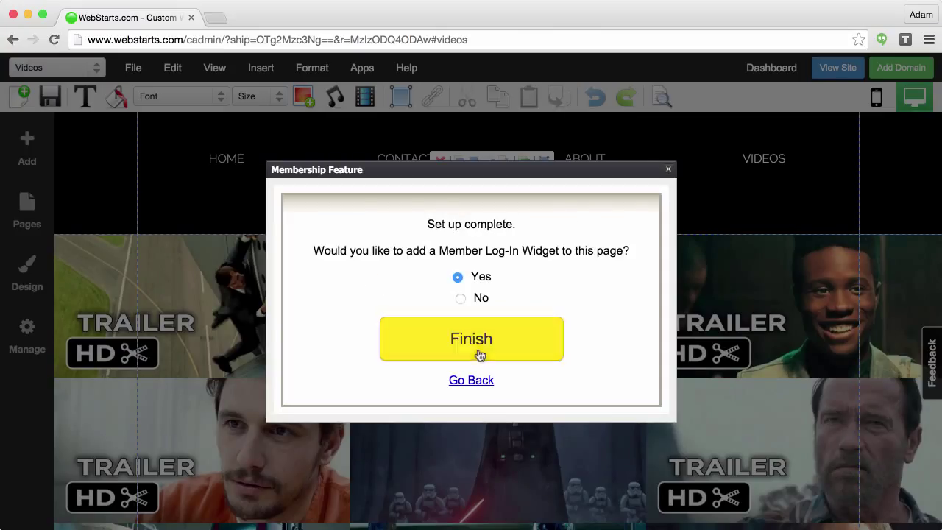
mouse_move(512, 330)
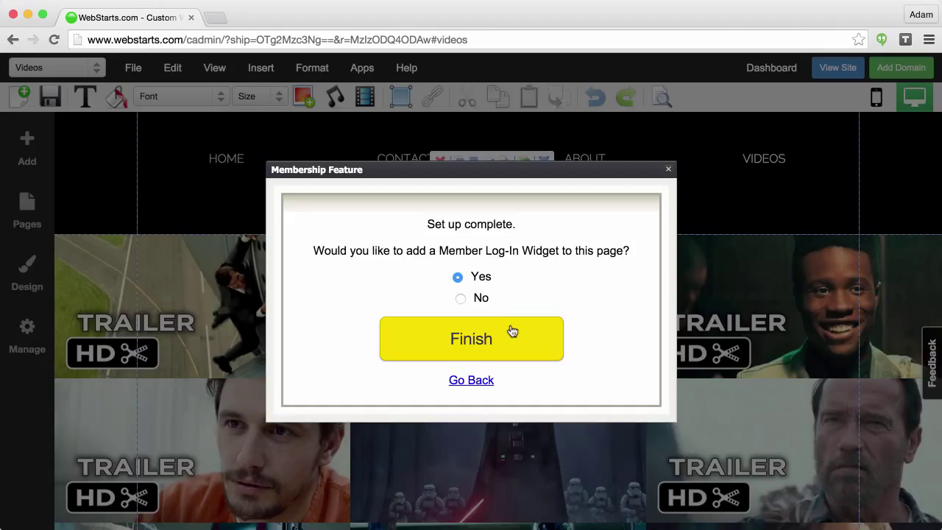
mouse_move(471, 315)
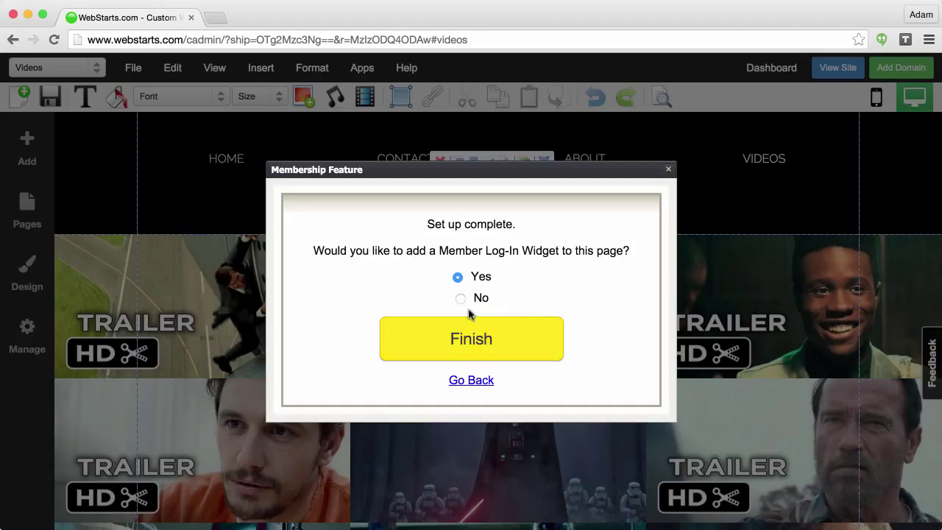
click(471, 338)
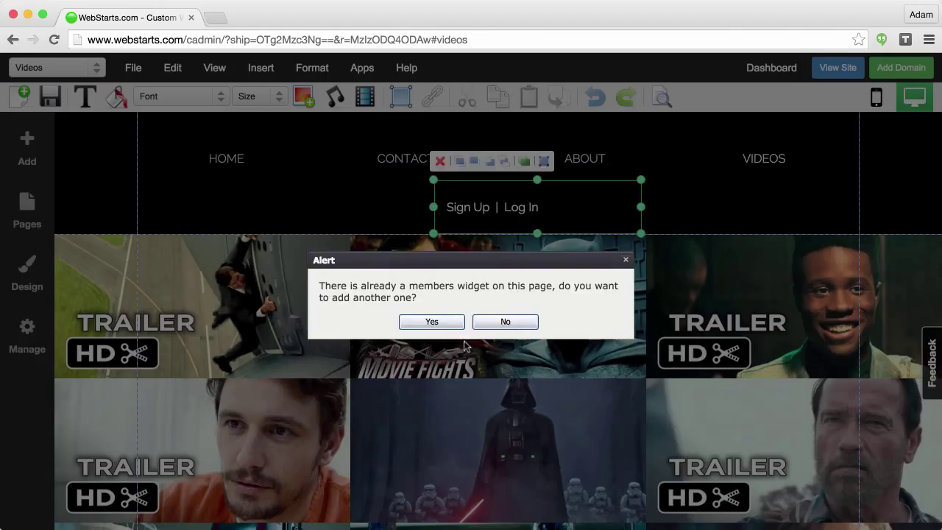
click(505, 321)
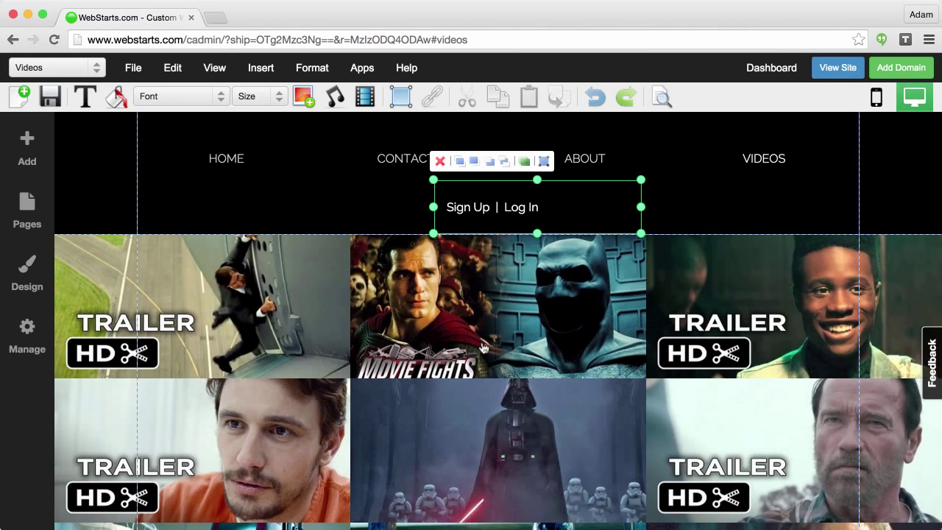
mouse_move(49, 97)
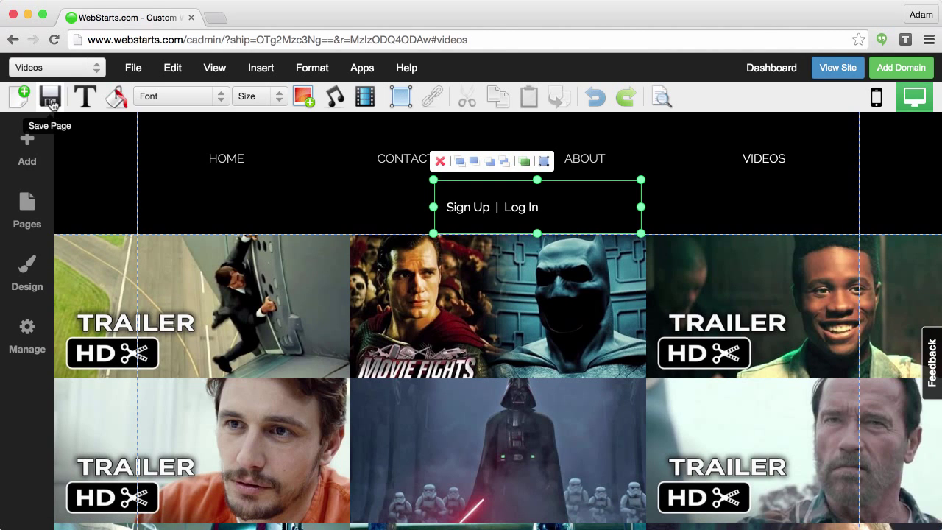
Step: Save the page, then log in on the live Videos page with the saved 'adam' email
click(50, 97)
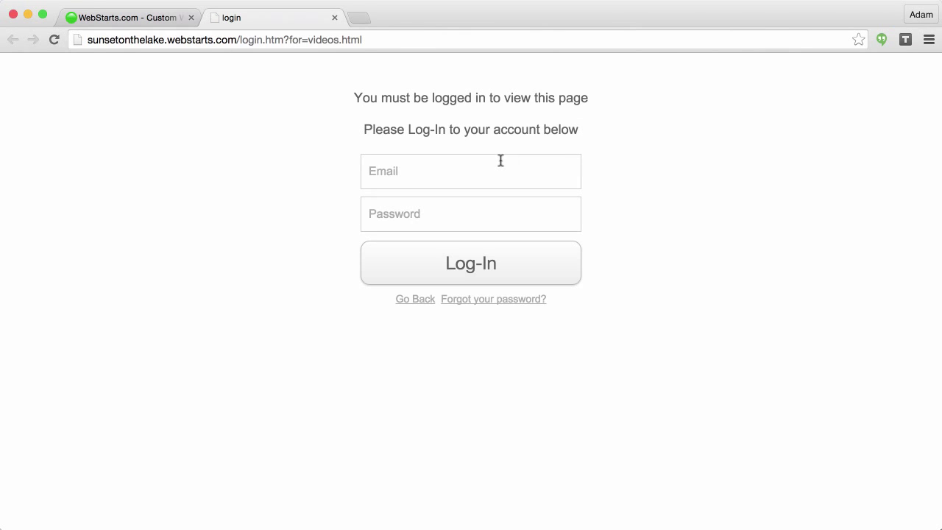
text(adam)
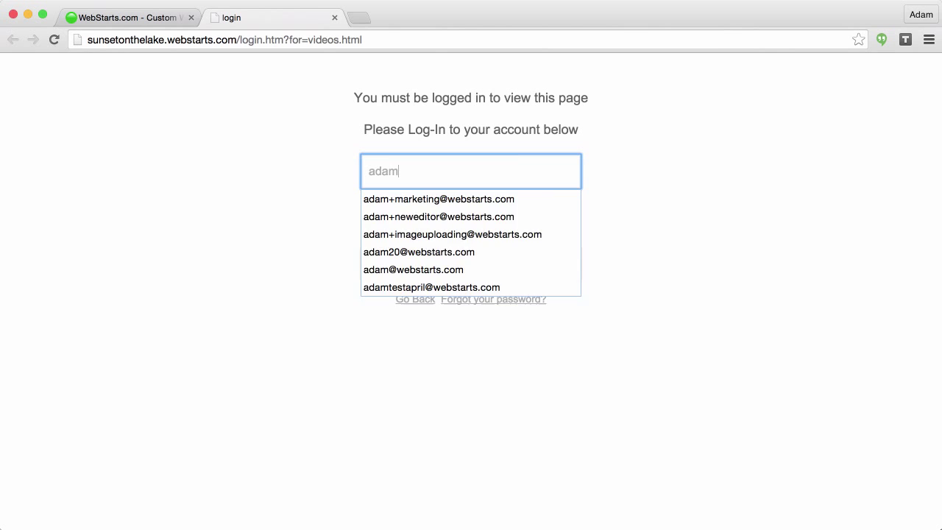
click(412, 269)
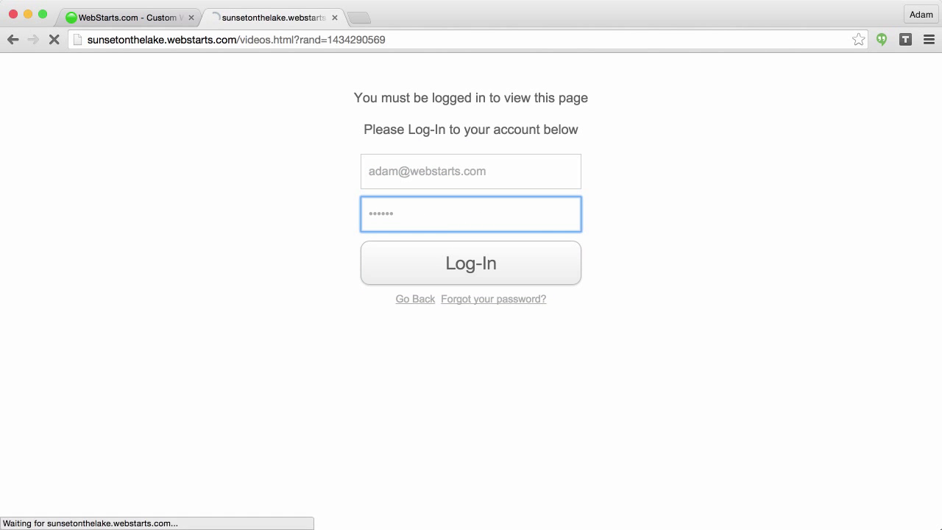
click(471, 262)
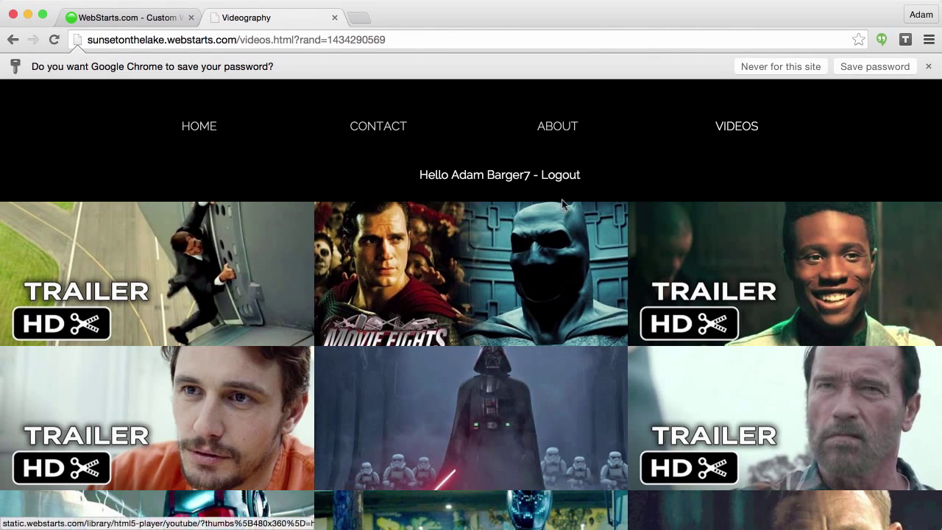
Step: Dismiss Chrome's save-password bar and log out via the header widget
click(927, 66)
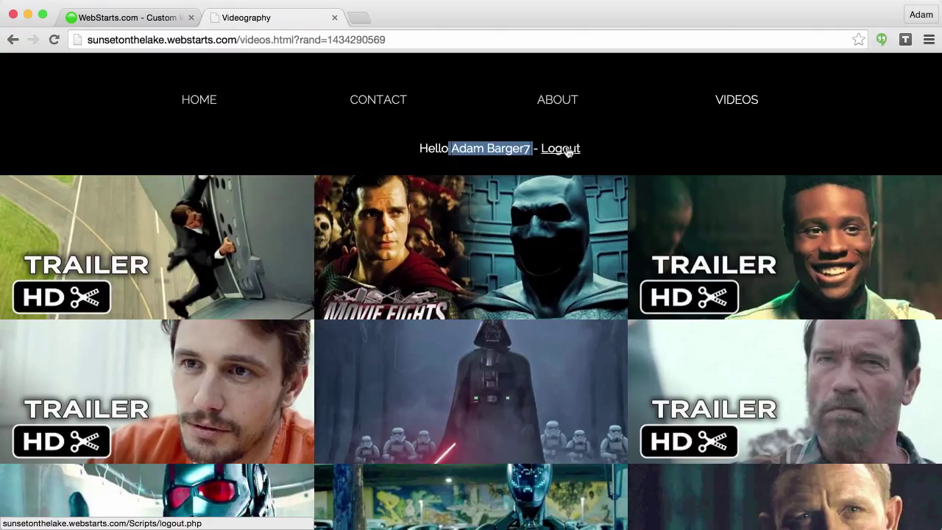
click(560, 147)
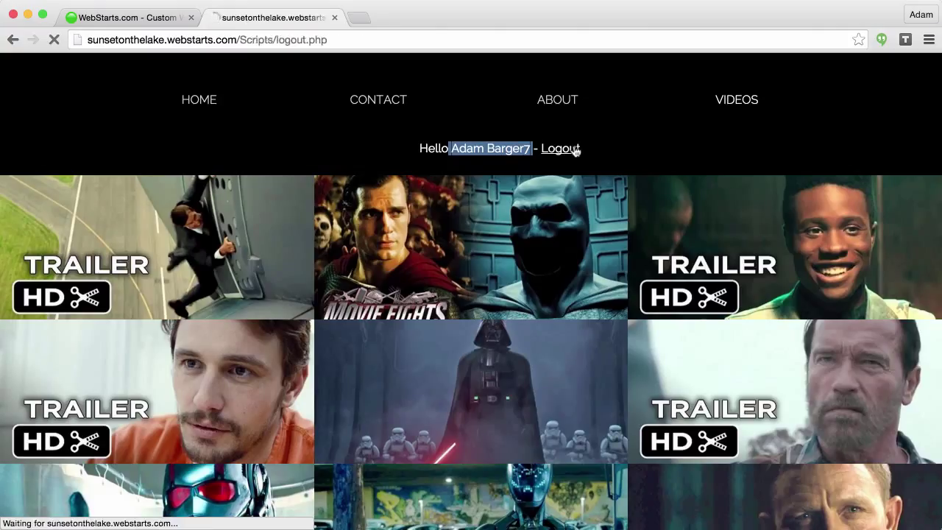
click(559, 147)
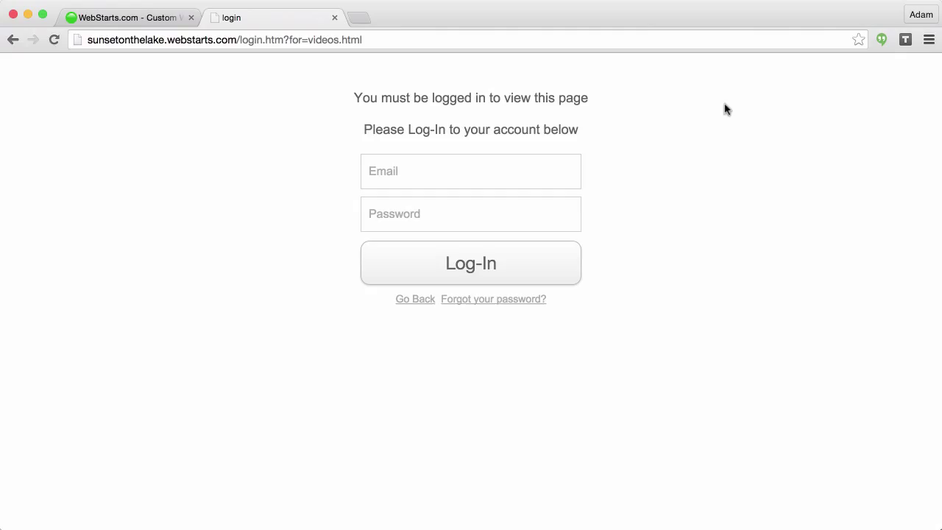
mouse_move(336, 286)
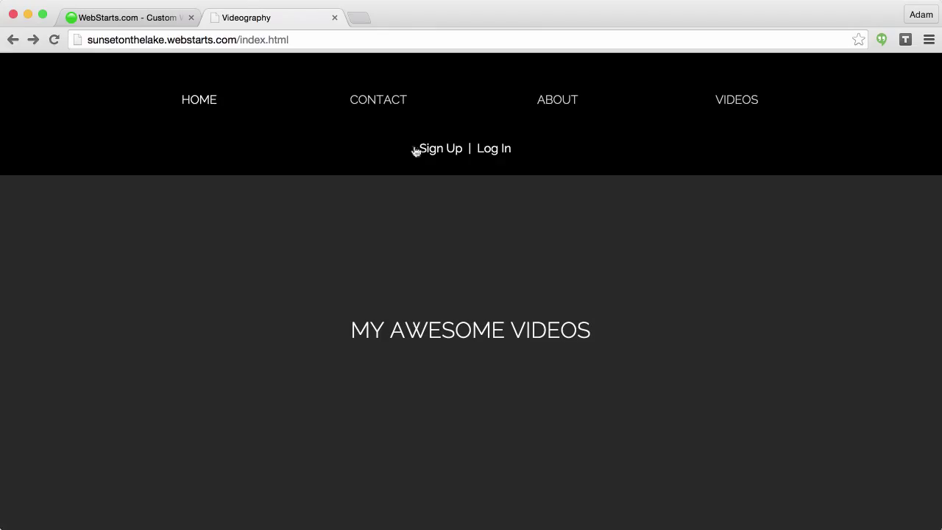
Step: Open the membership Sign-Up form from the home page header, then close it
click(440, 147)
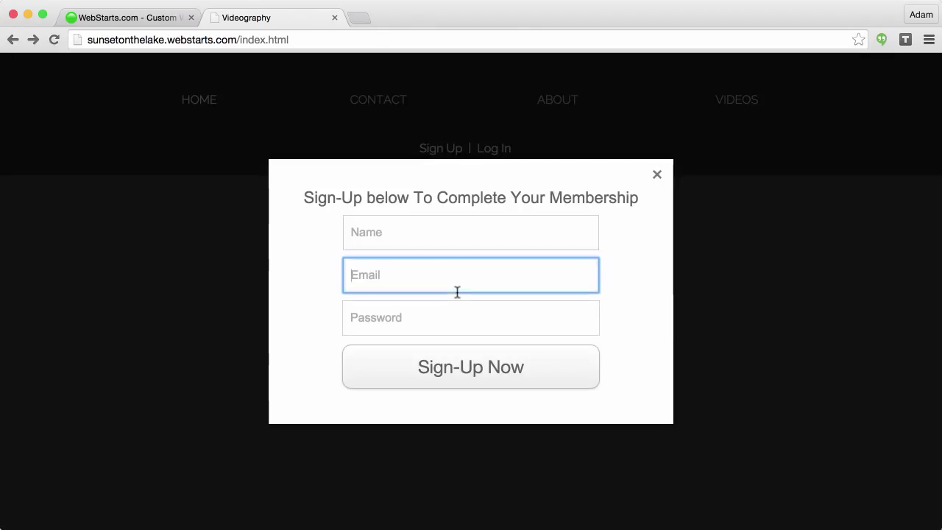
click(656, 174)
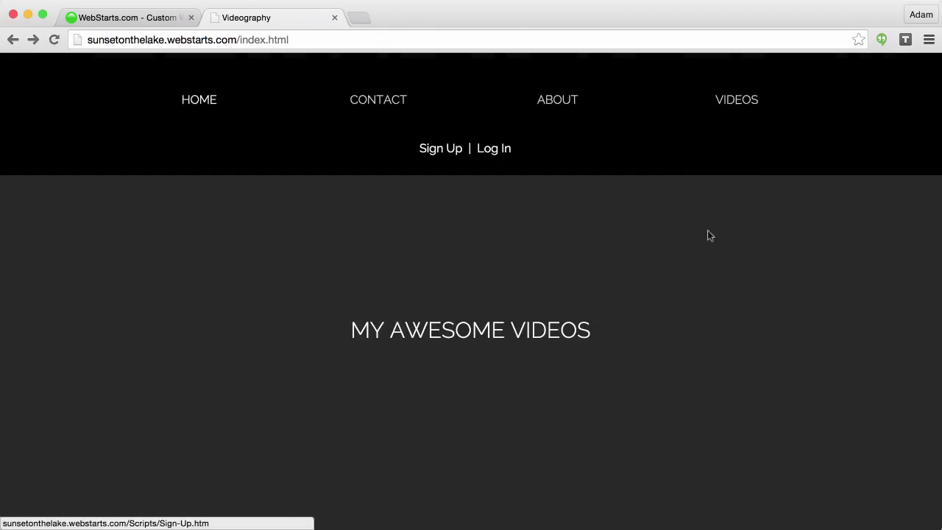
mouse_move(880, 111)
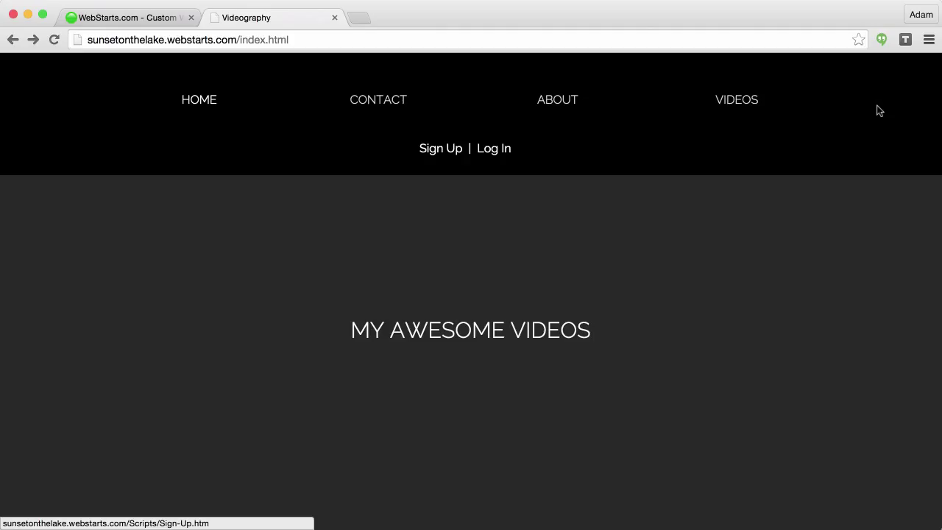